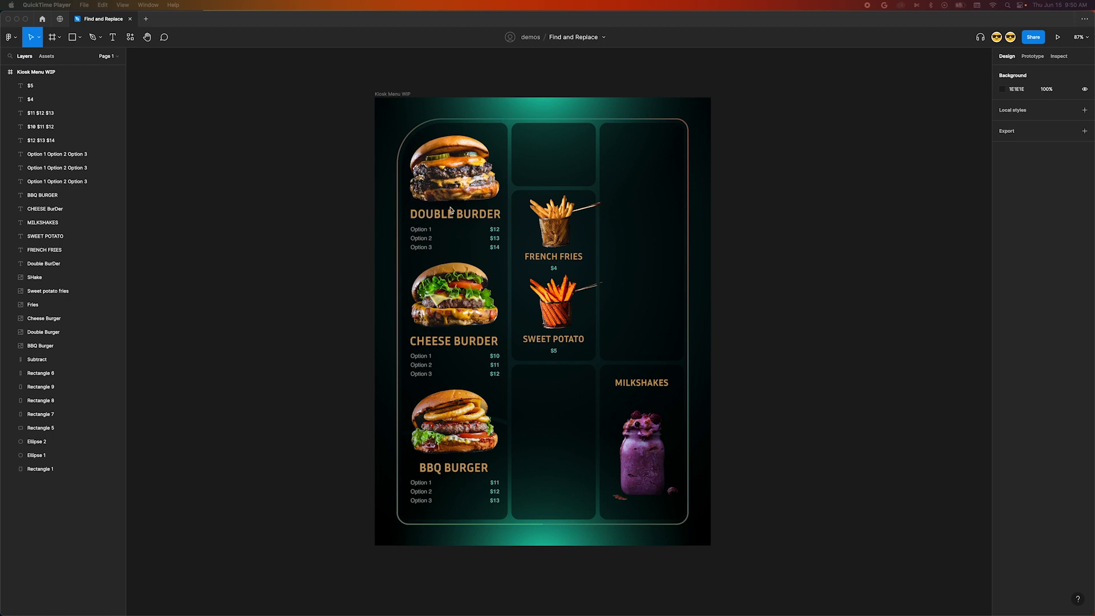
mouse_move(438, 213)
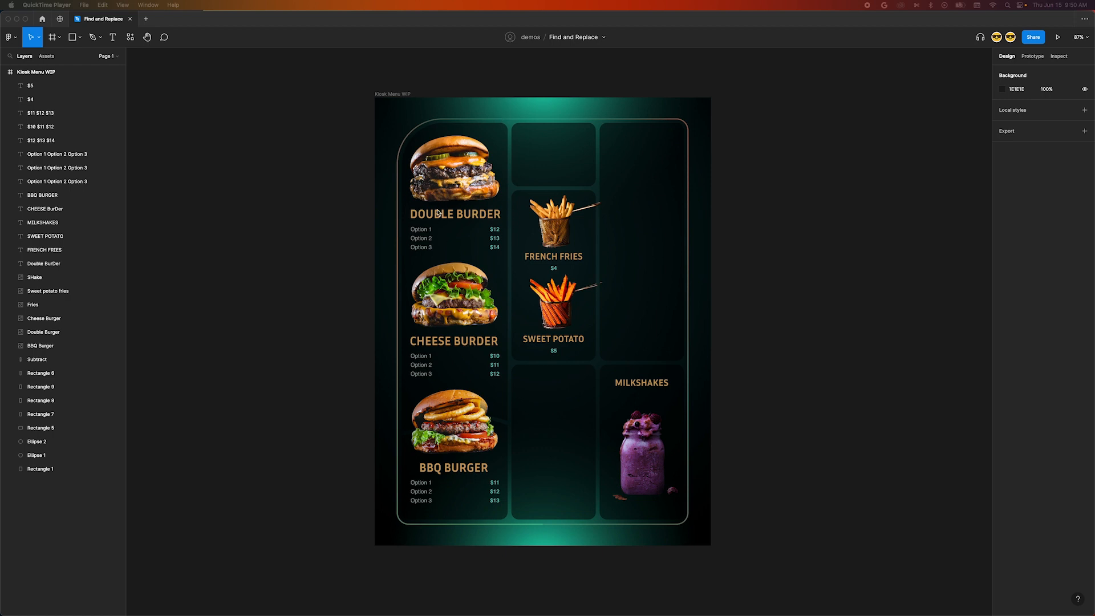
Search the file for 'Burder' (Cmd+F), surfacing the Double BurDer and CHEESE BurDer layers
key("cmd+f")
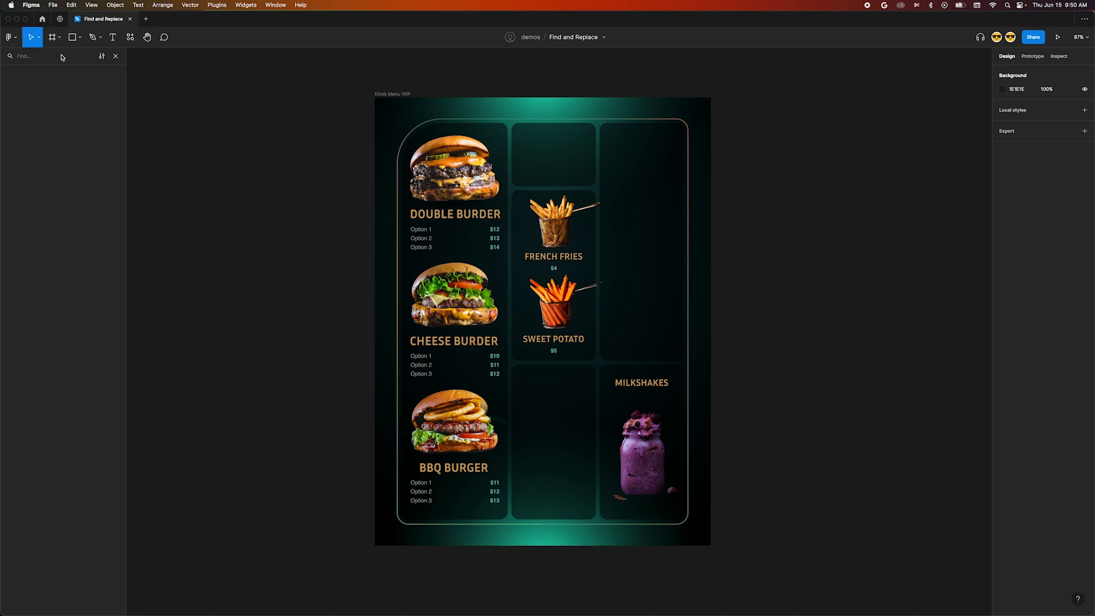
type("Burder")
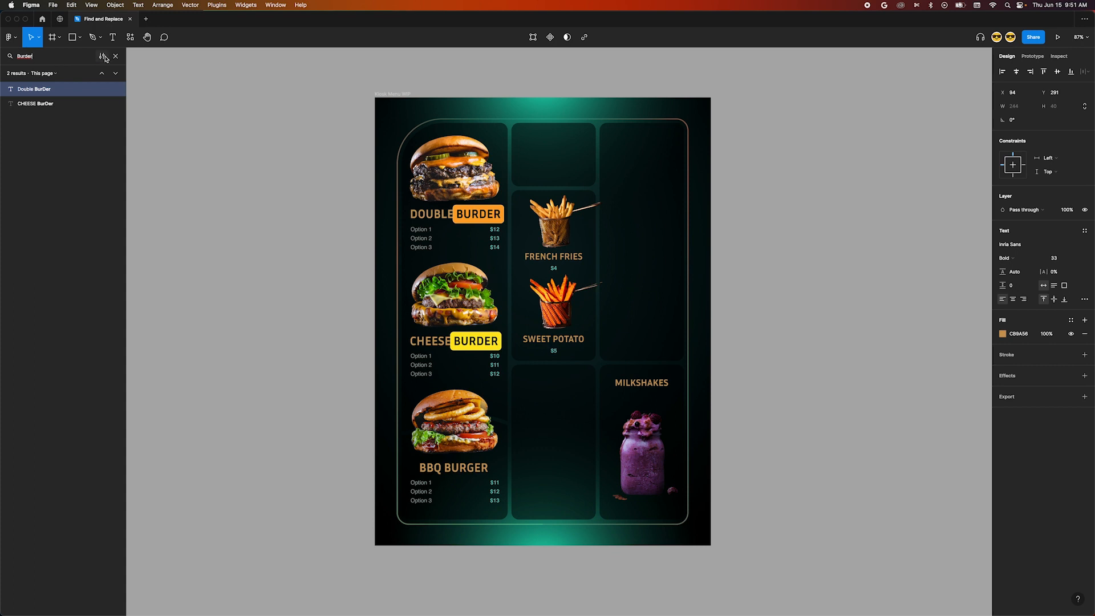
Switch the search from Find to Replace mode via the search options
left_click(101, 56)
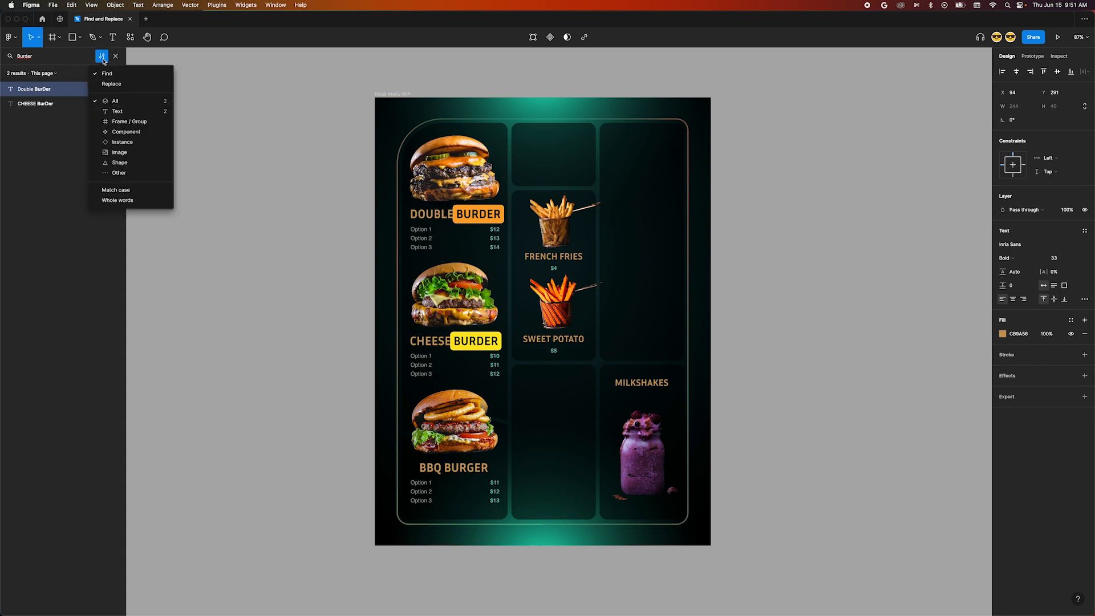
mouse_move(110, 83)
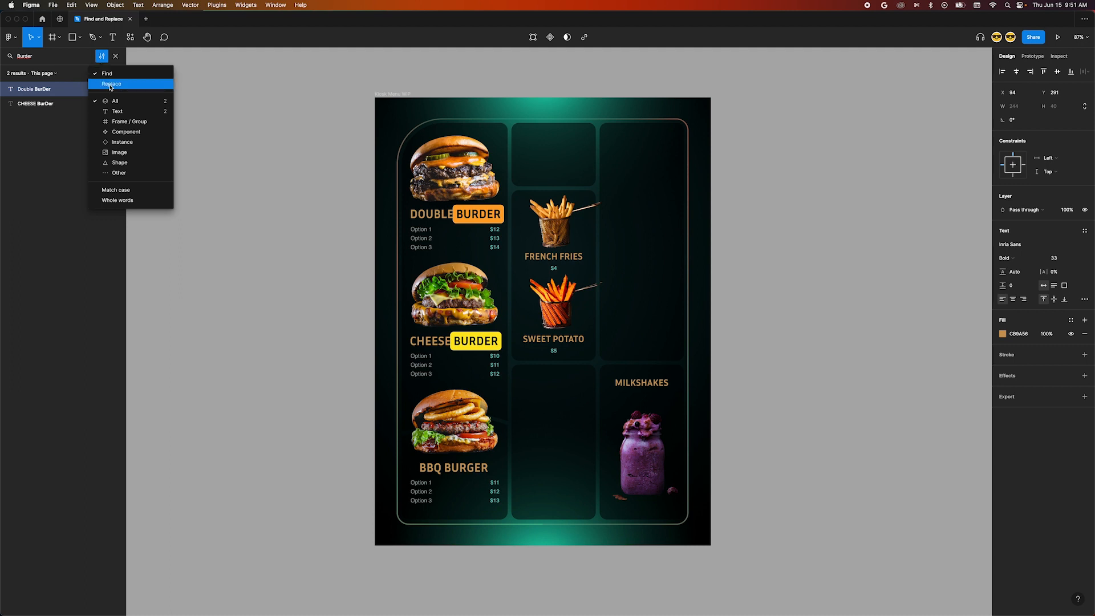
left_click(110, 84)
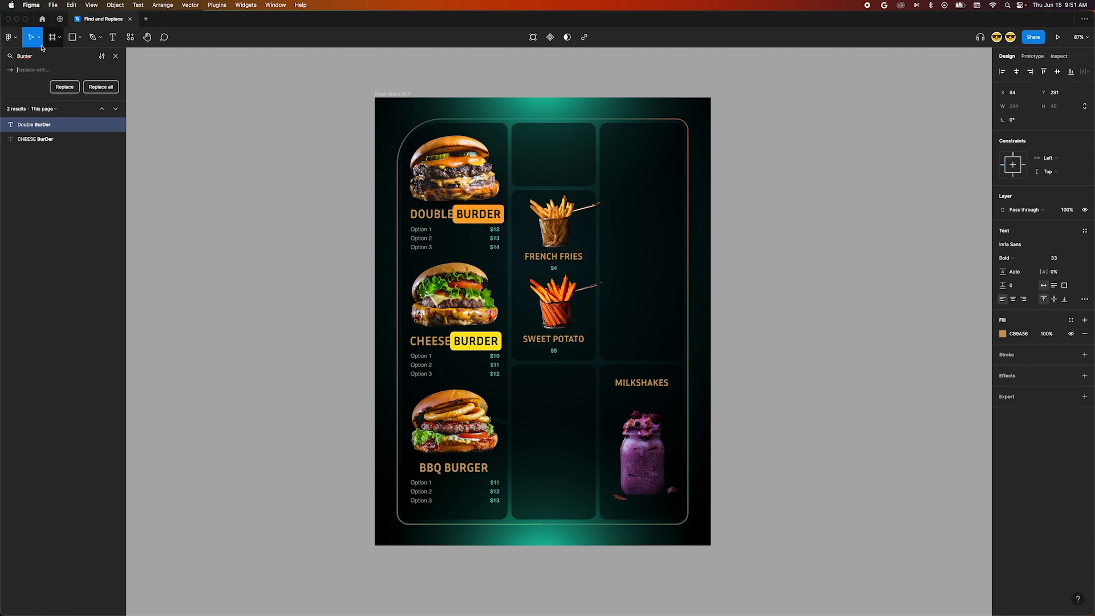
mouse_move(32, 37)
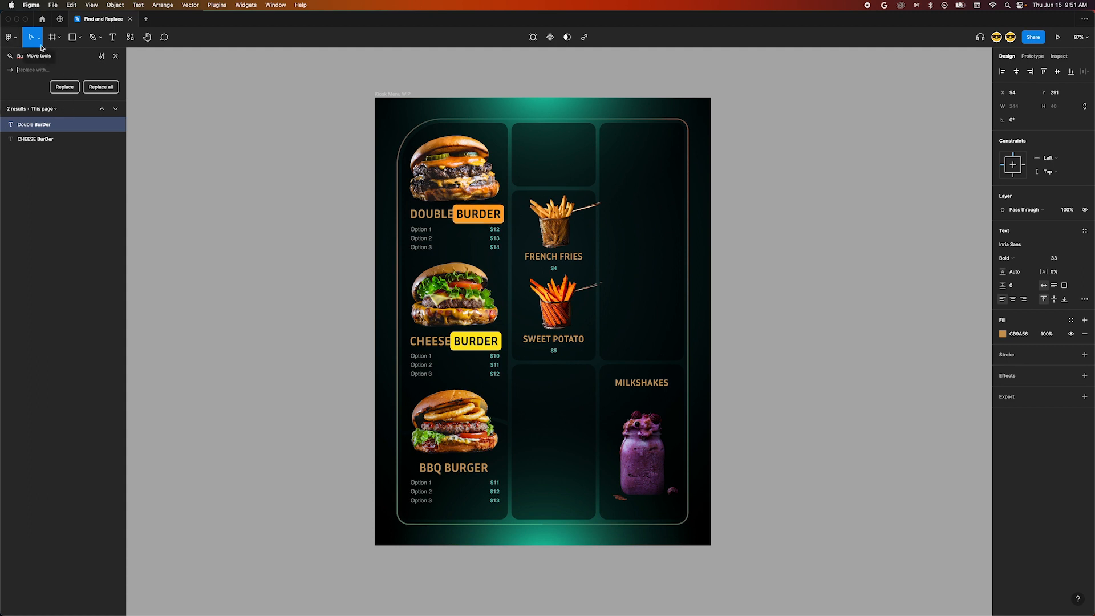
Replace all 'Burder' matches with 'Burger' so the titles read DOUBLE BURGER and CHEESE BURGER
type("Burg")
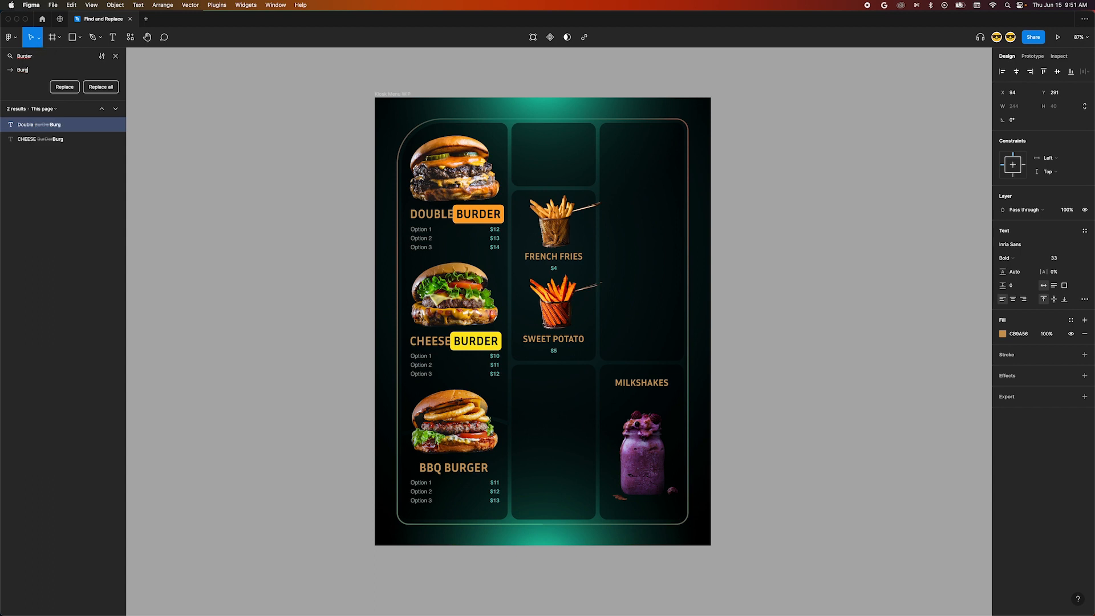
left_click(100, 87)
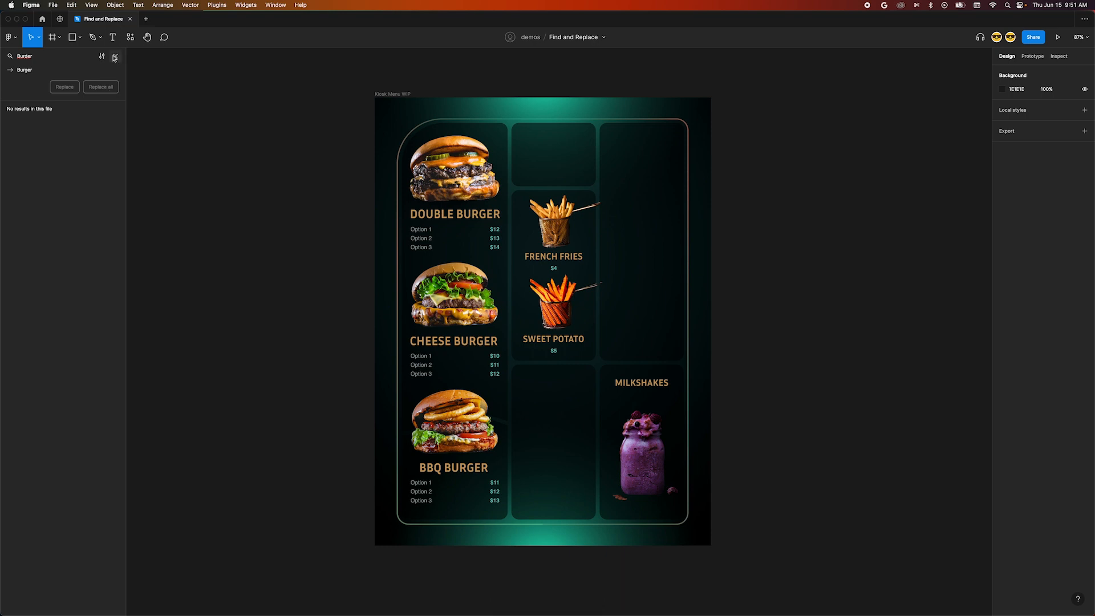
Close the search and return to the layers list showing Double Burger and Cheese Burger
left_click(115, 57)
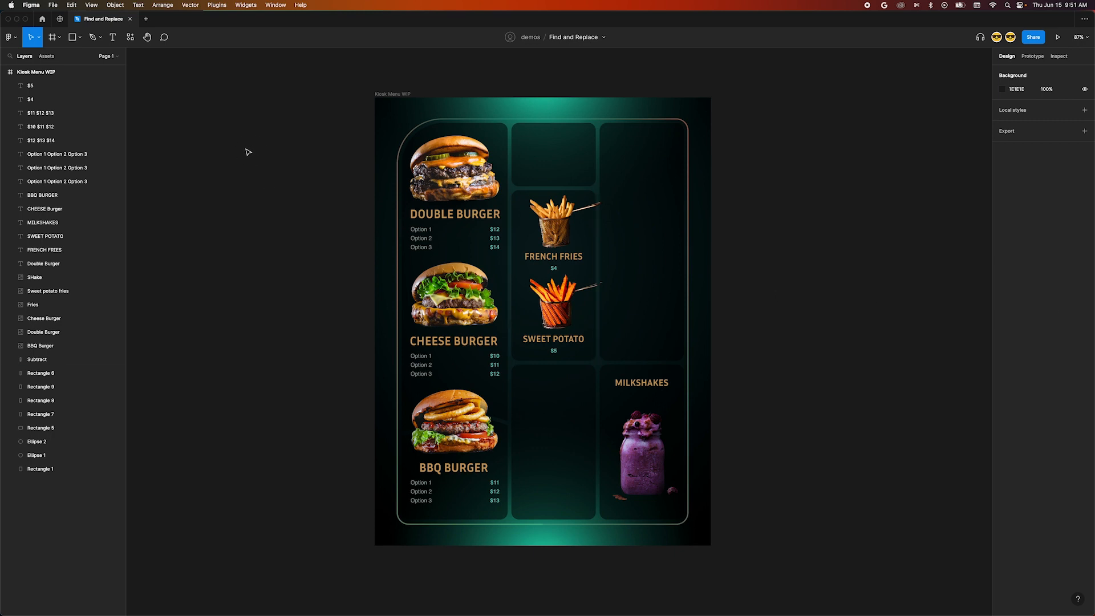
mouse_move(382, 317)
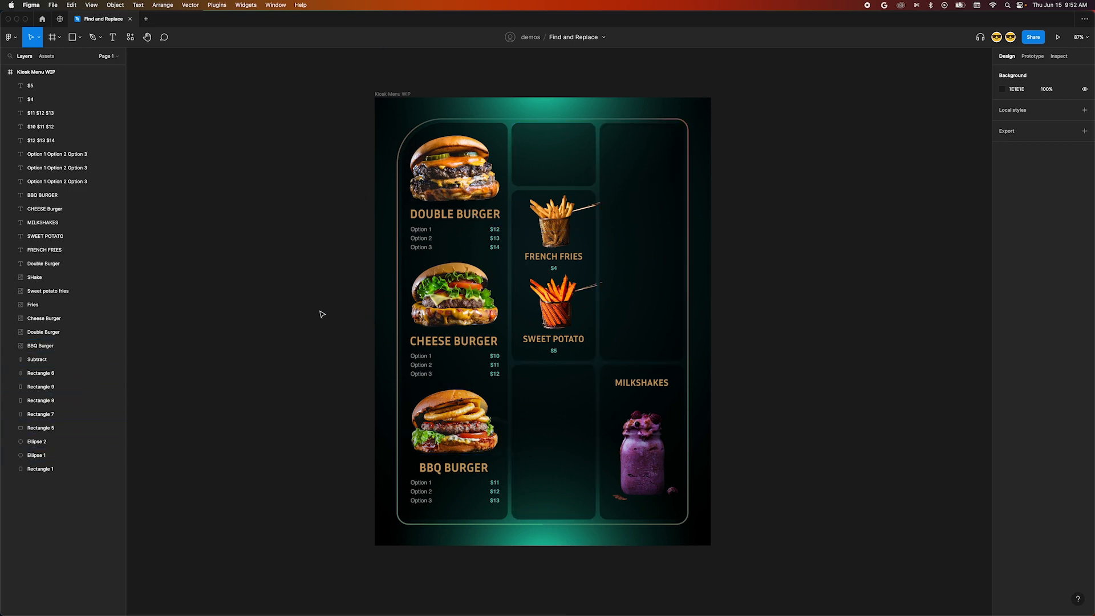
left_click(37, 360)
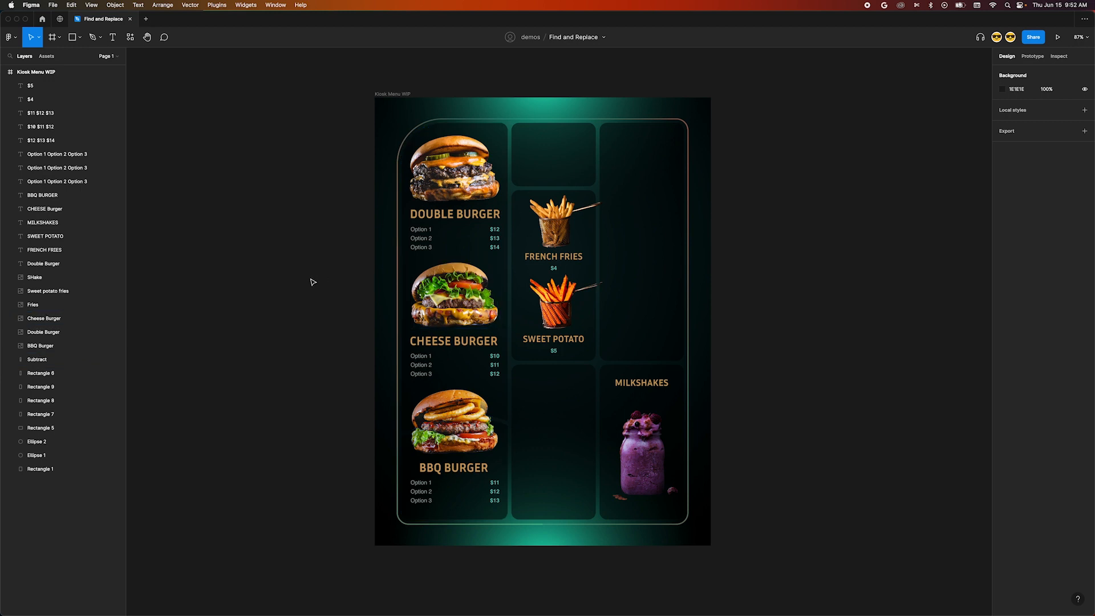
Reopen file search with a cleared query and show its search mode options
key("cmd+f")
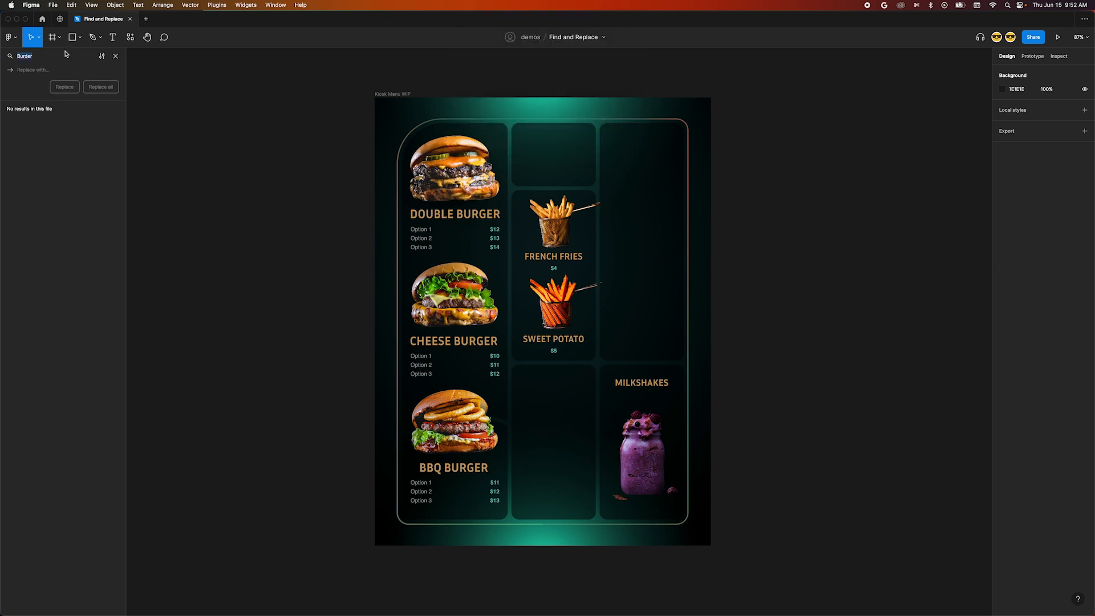
left_click(101, 57)
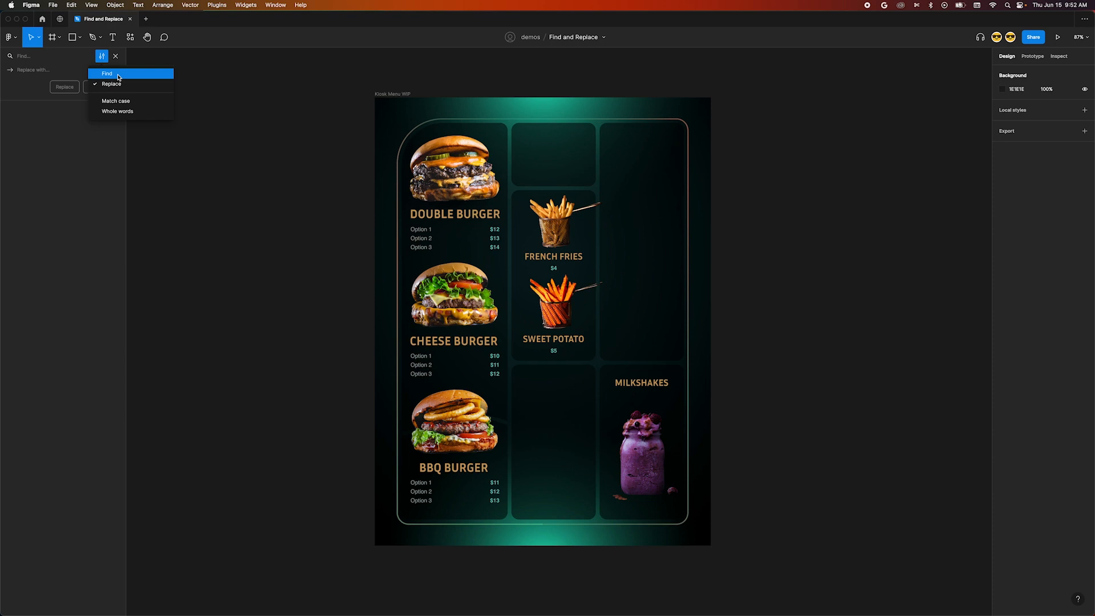
Set search back to find-only, filter to Image layers, and start the query 'BB'
left_click(101, 56)
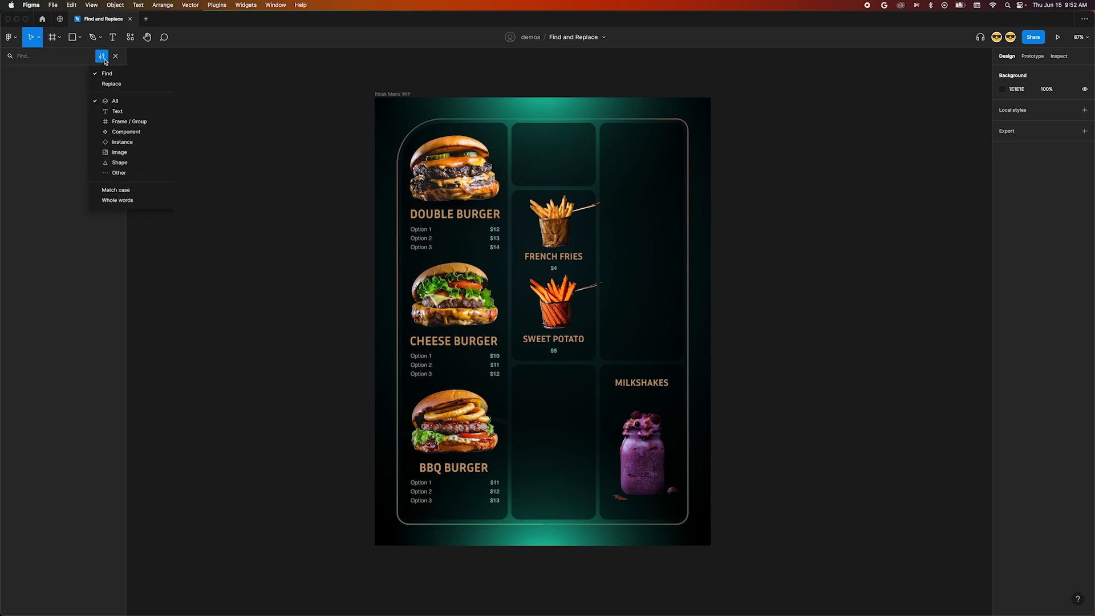
mouse_move(119, 152)
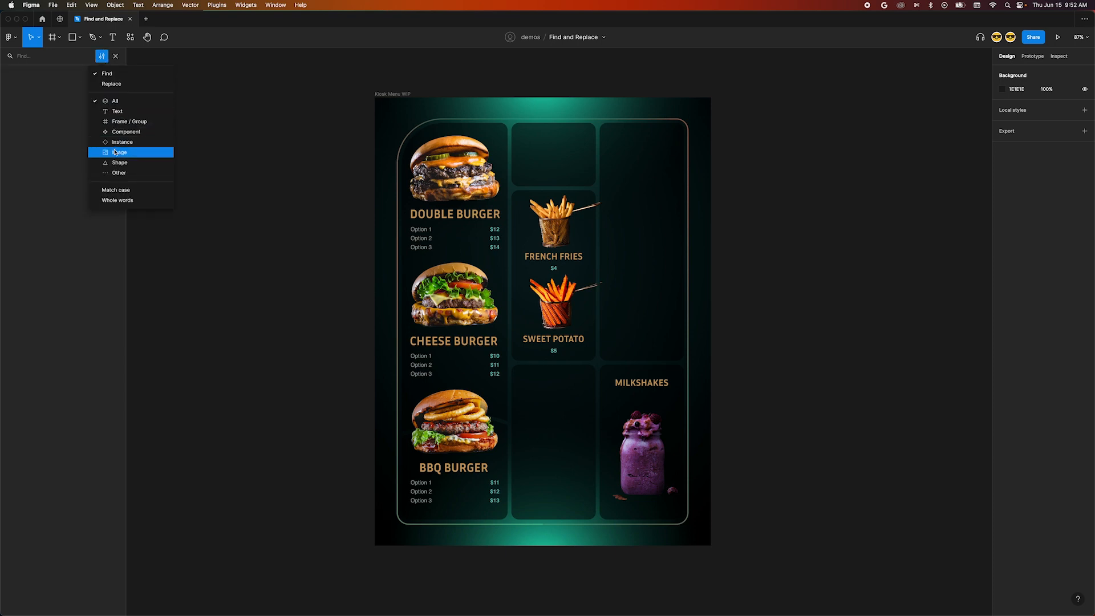
left_click(120, 152)
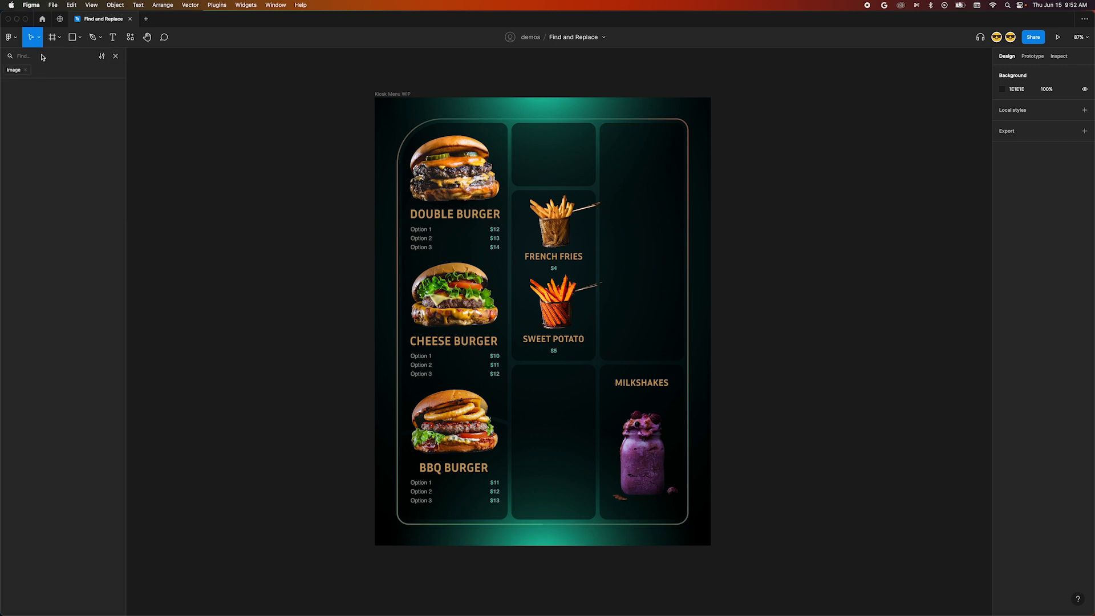
type("BB")
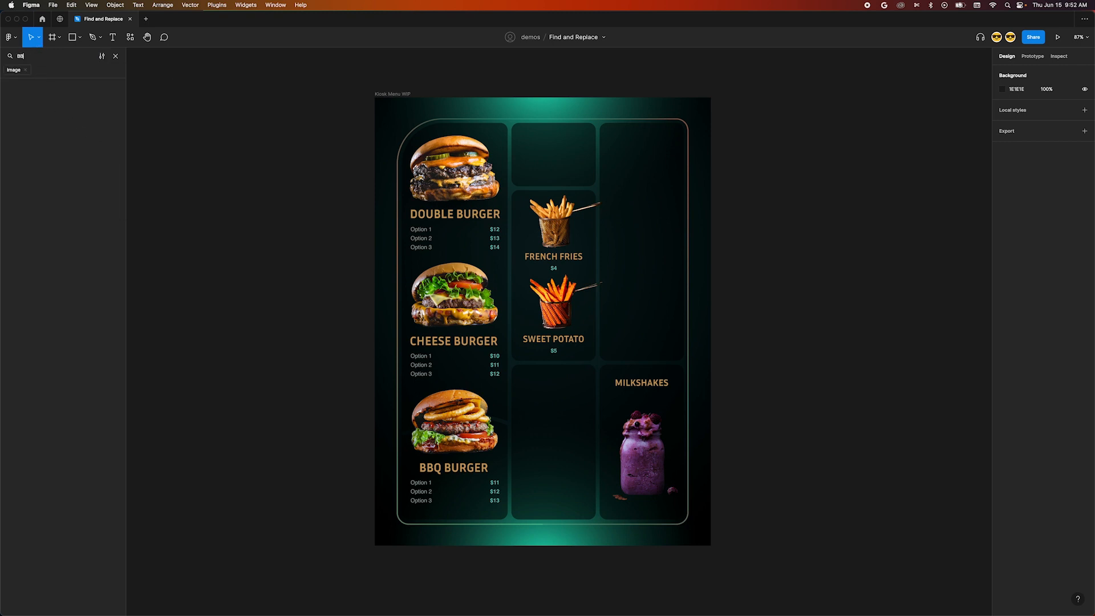